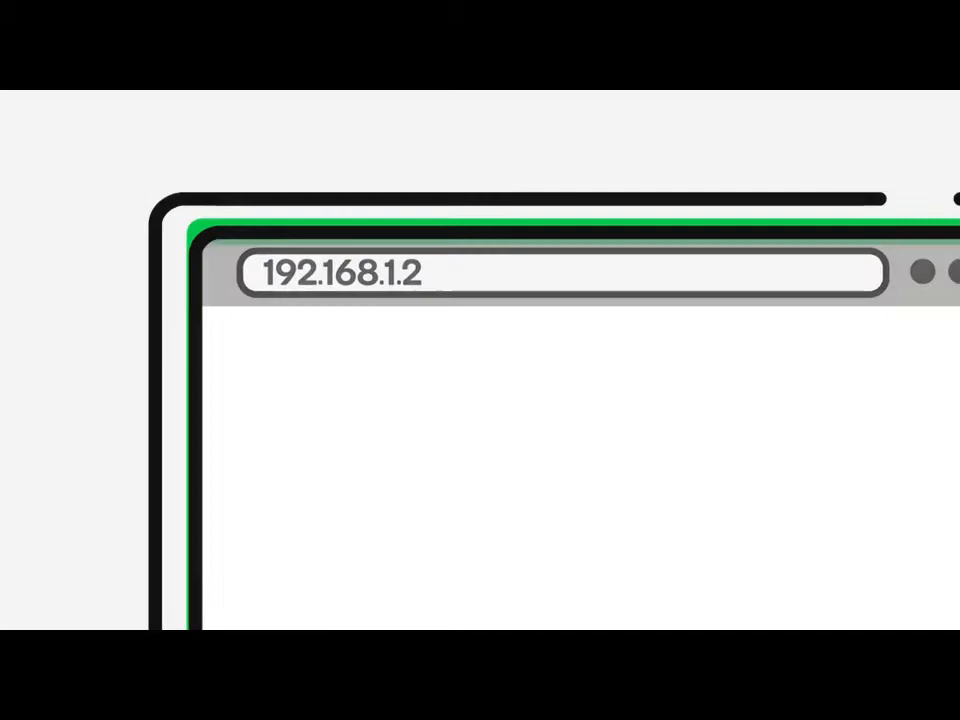
{"action": "type", "text": "www.godaddy.com"}
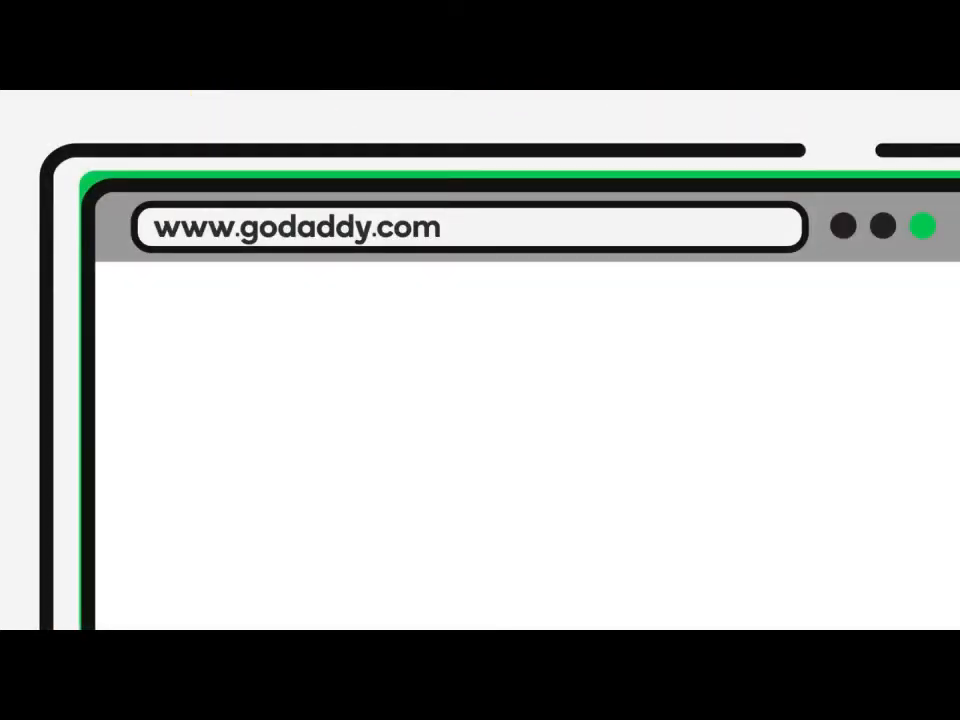
{"action": "type", "text": "97.74.104.218"}
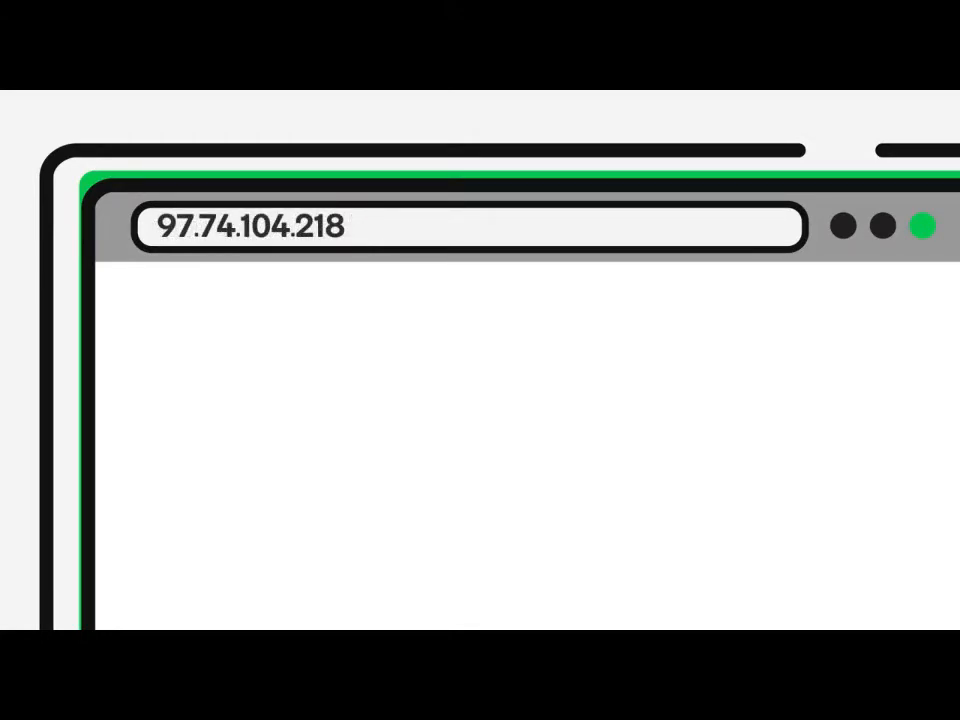